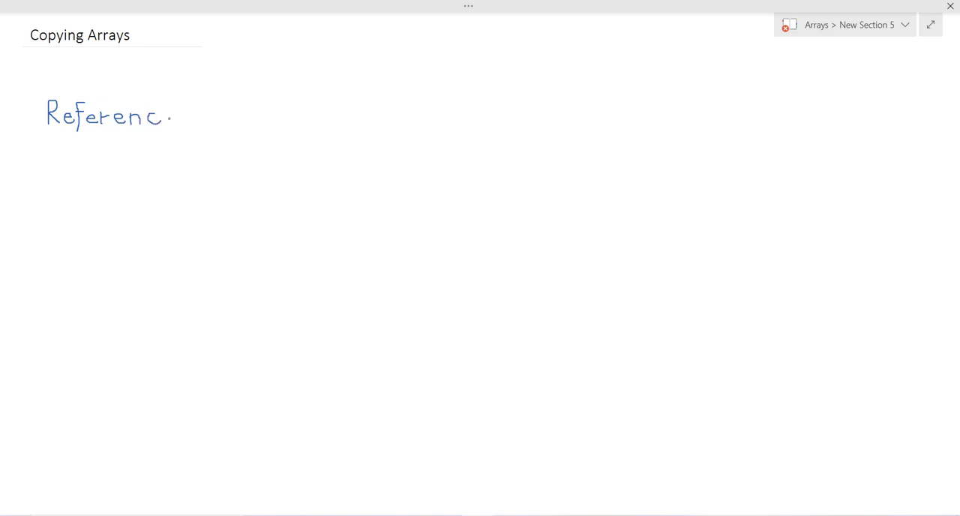
- Ink 'Reference Copy:' heading, int[] data = {10,70,20,90}; and int[] b = data;
{"action": "type", "text": "Copy:"}
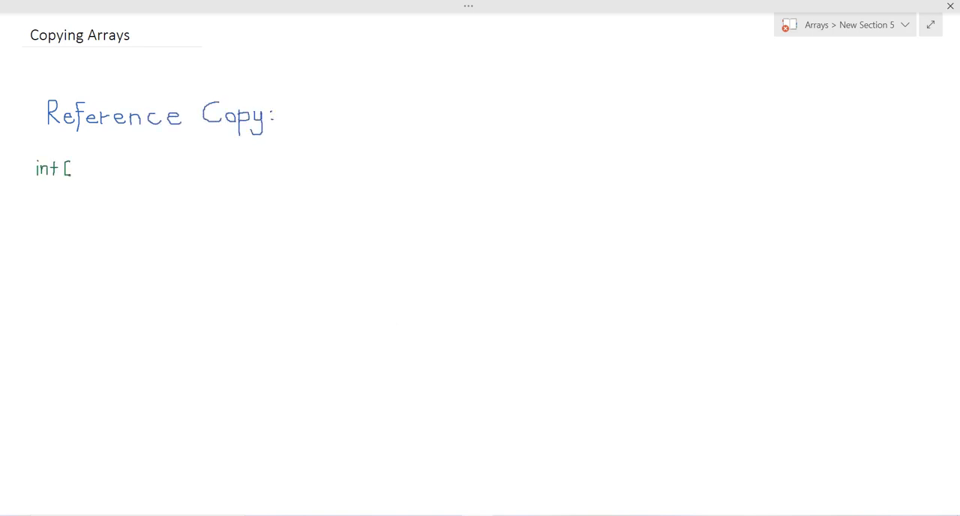
{"action": "type", "text": "] data = {10, 70, 20,"}
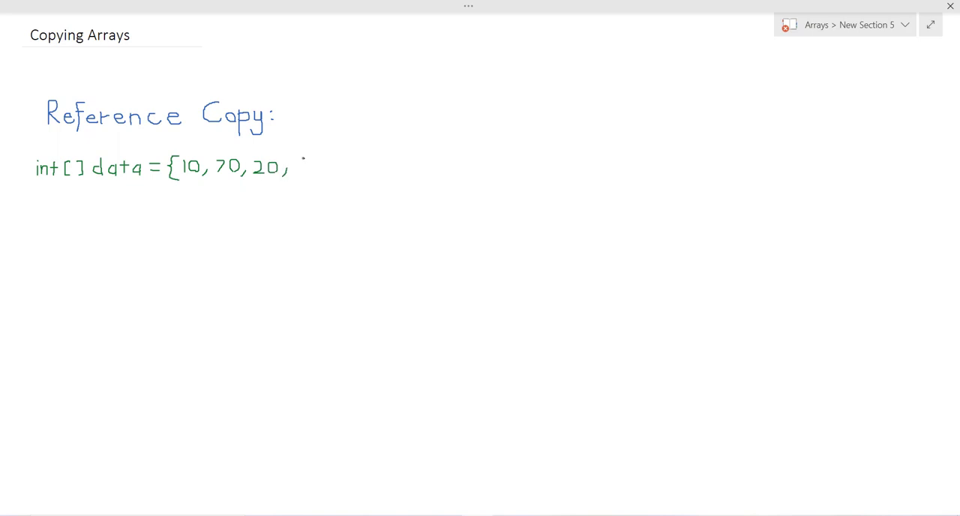
{"action": "type", "text": "90};"}
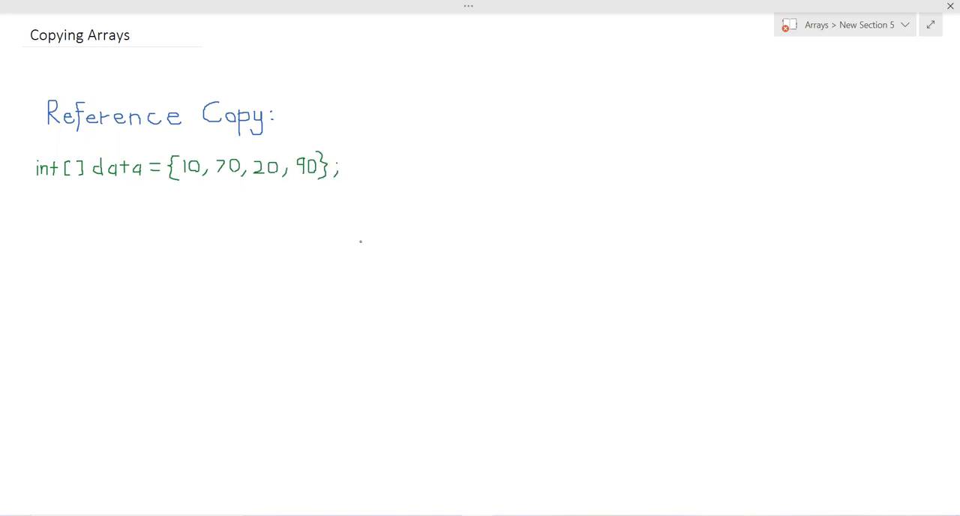
{"action": "type", "text": "int[] b = dc"}
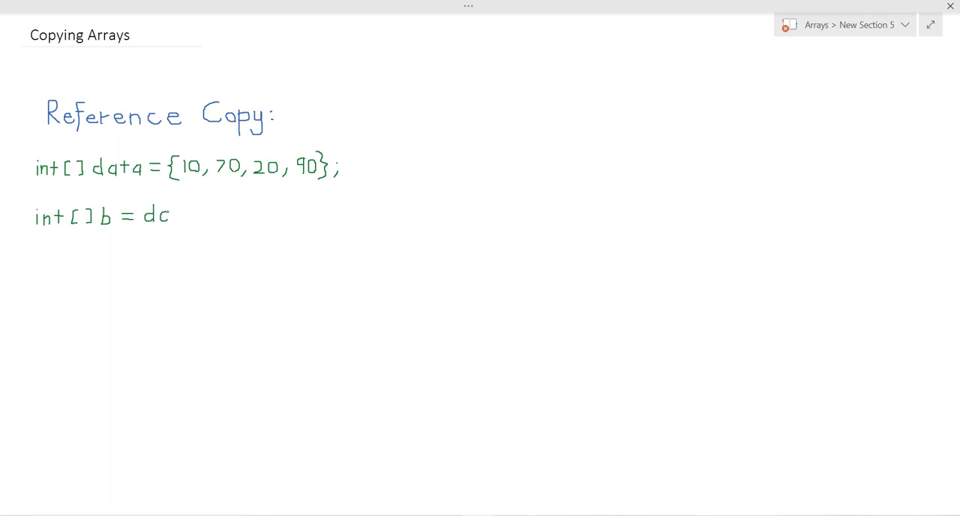
{"action": "type", "text": "ata;"}
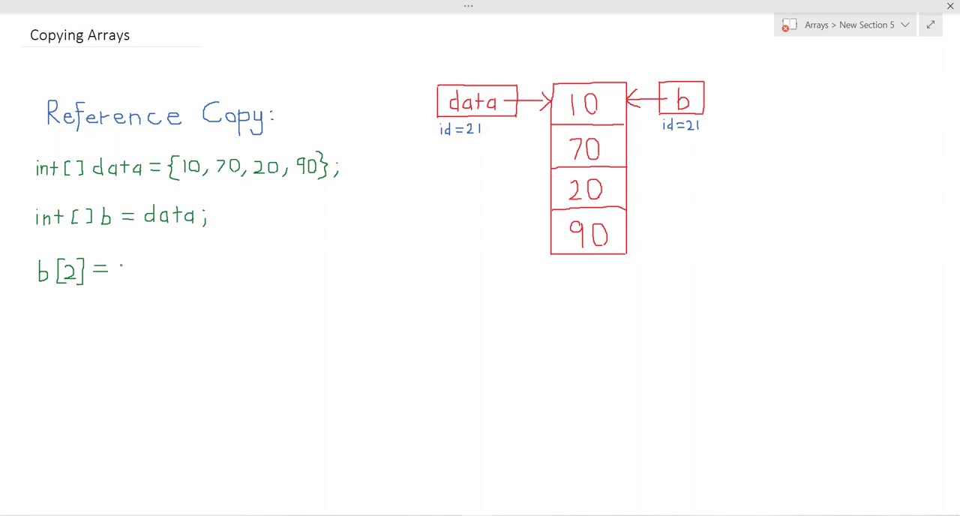
- Write b[2] = -50; and strike out 20 in the shared array diagram
{"action": "type", "text": "-50;"}
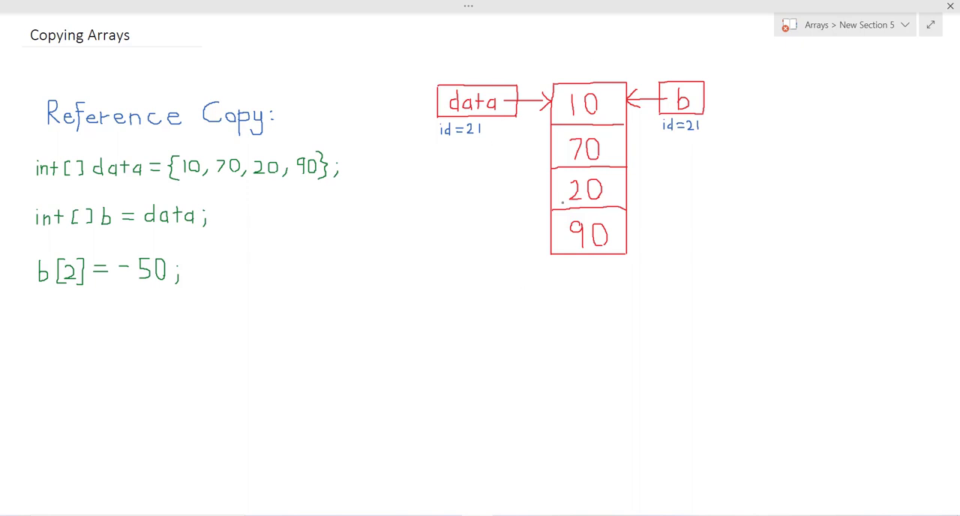
{"action": "left_click_drag", "start_coordinate": [562, 203], "coordinate": [608, 184]}
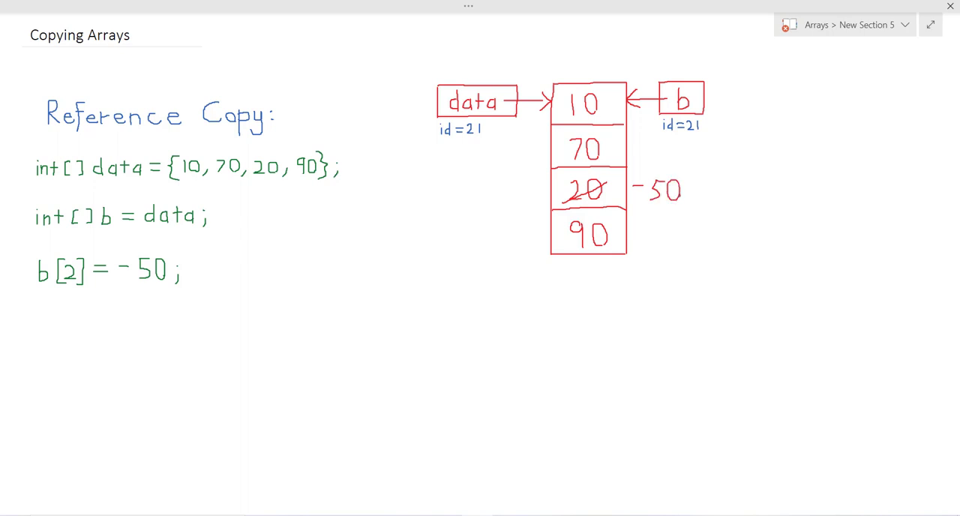
{"action": "mouse_move", "coordinate": [897, 362]}
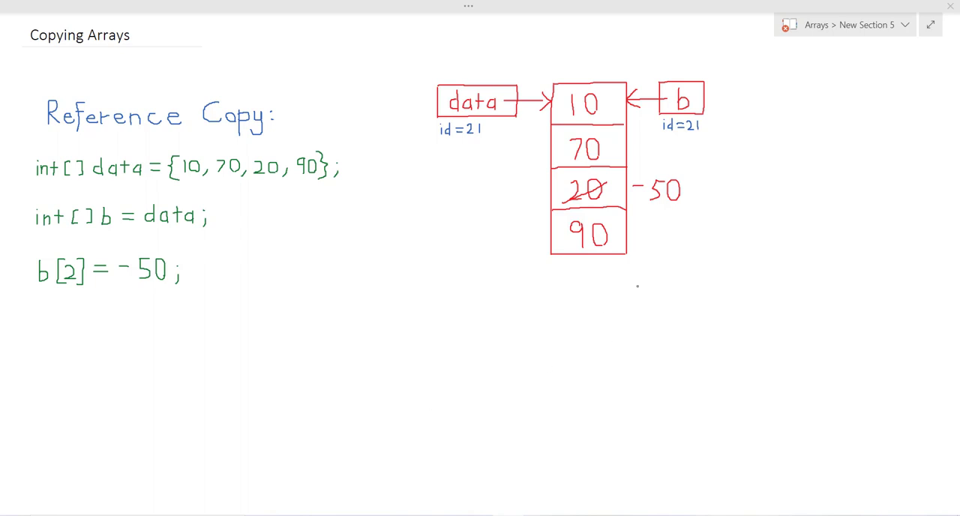
{"action": "mouse_move", "coordinate": [666, 222]}
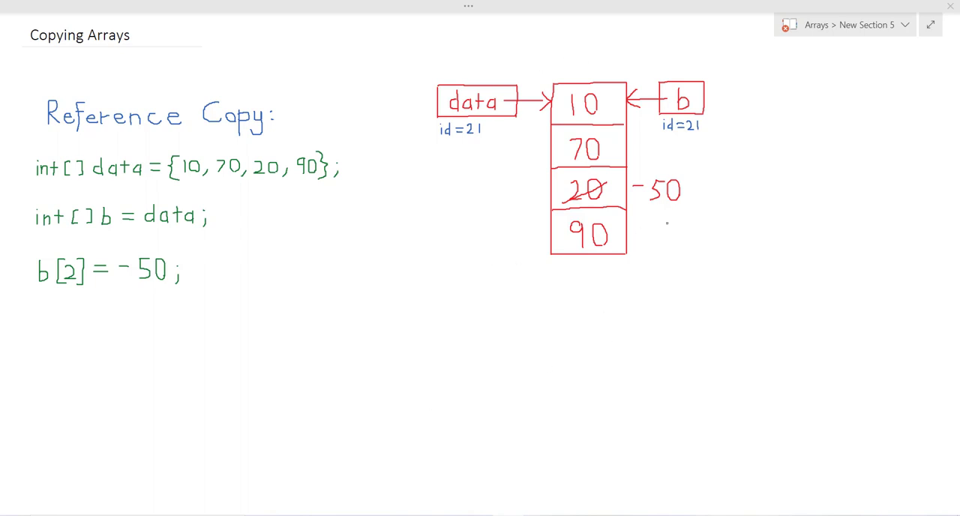
- Ink the 'Instance Copy:' heading and int[] x = {10, 70, 20, 90};
{"action": "scroll", "scroll_direction": "down", "scroll_amount": 3}
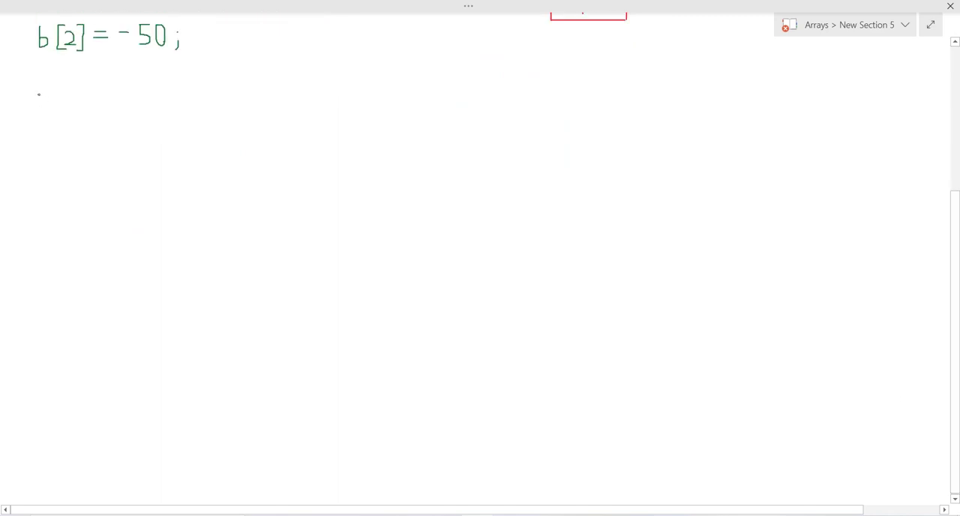
{"action": "type", "text": "Instance Copy:"}
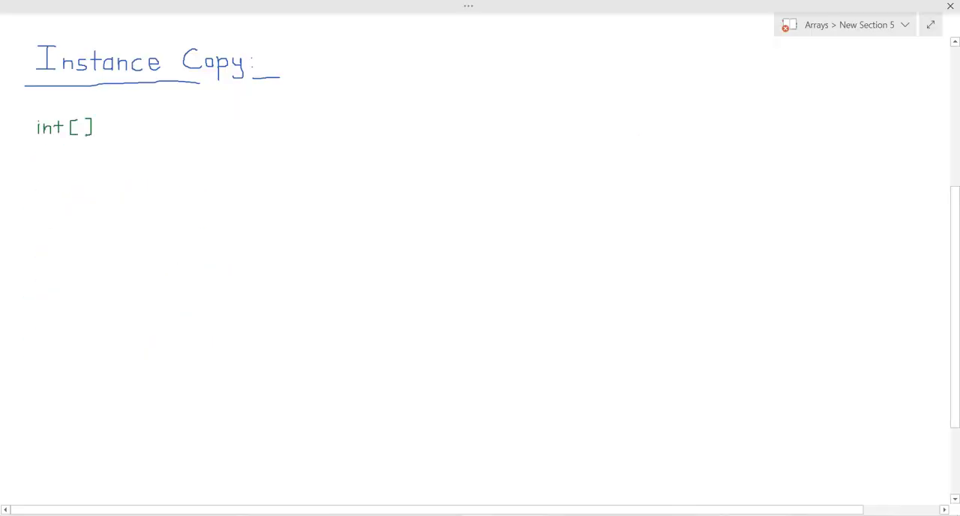
{"action": "type", "text": "x = {10,"}
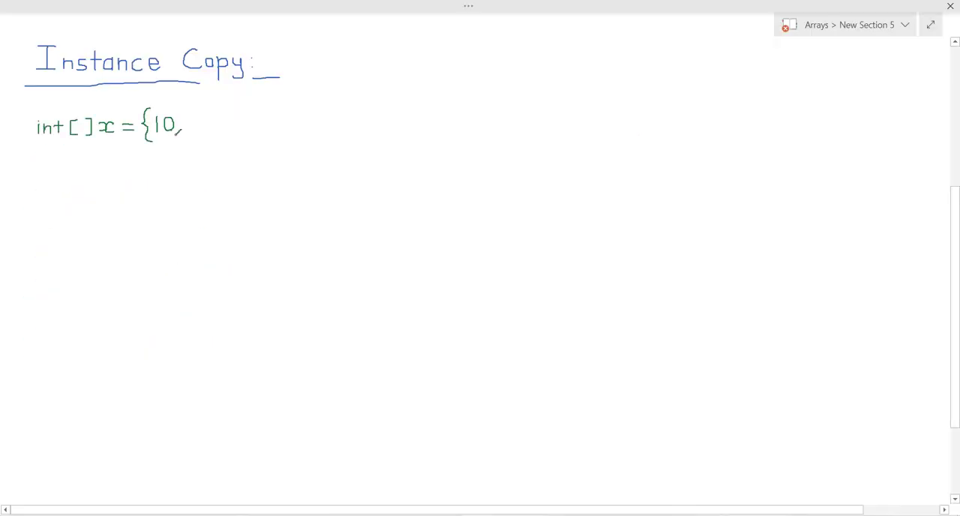
{"action": "type", "text": "70, 20, 9"}
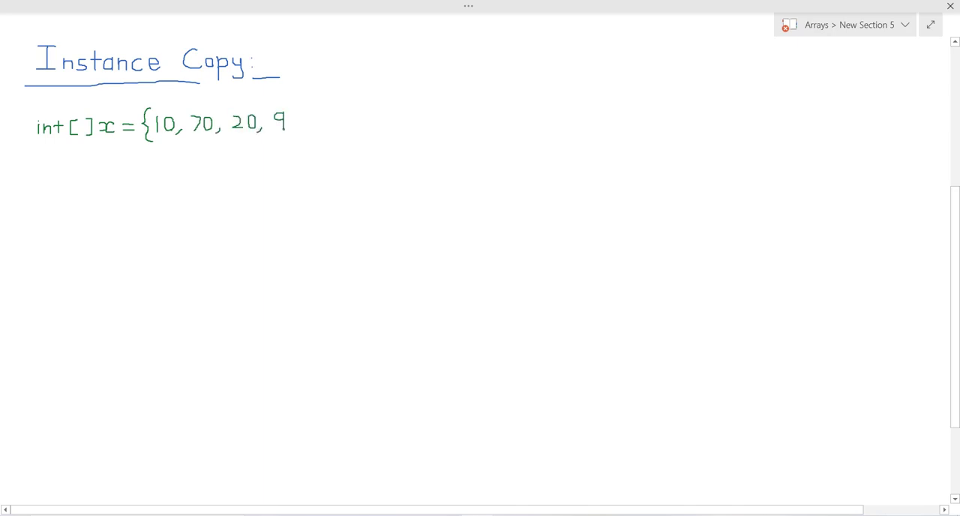
{"action": "type", "text": "0};"}
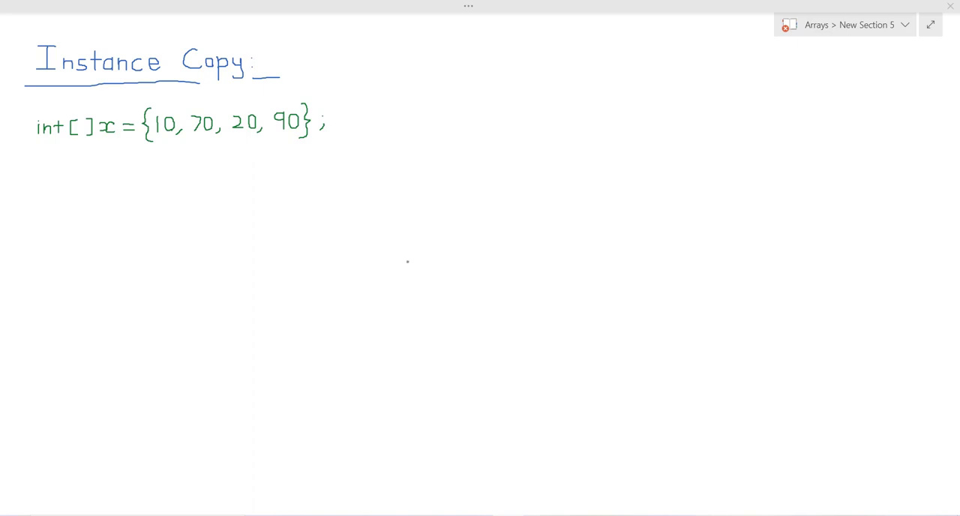
- Write the line int[] y = new int[x.length];
{"action": "type", "text": "int[ ]"}
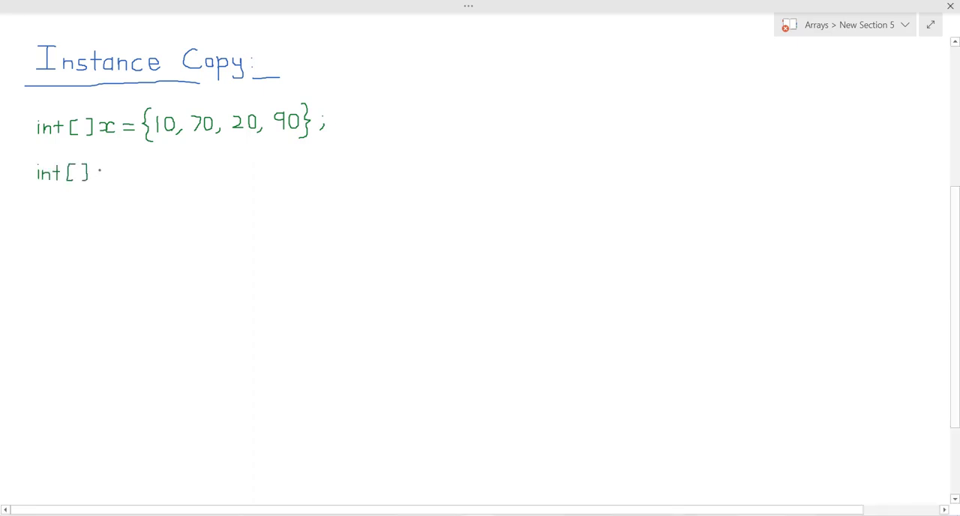
{"action": "type", "text": "y = new"}
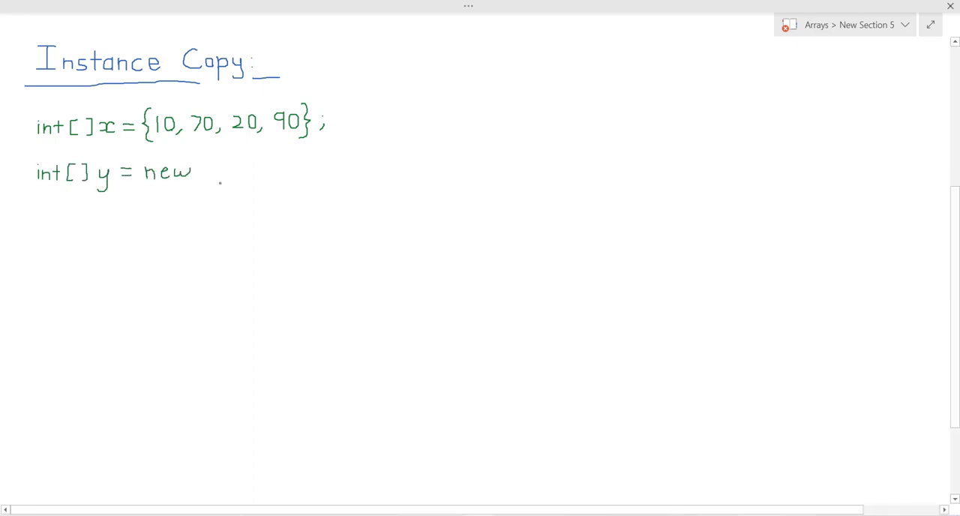
{"action": "type", "text": "int [x"}
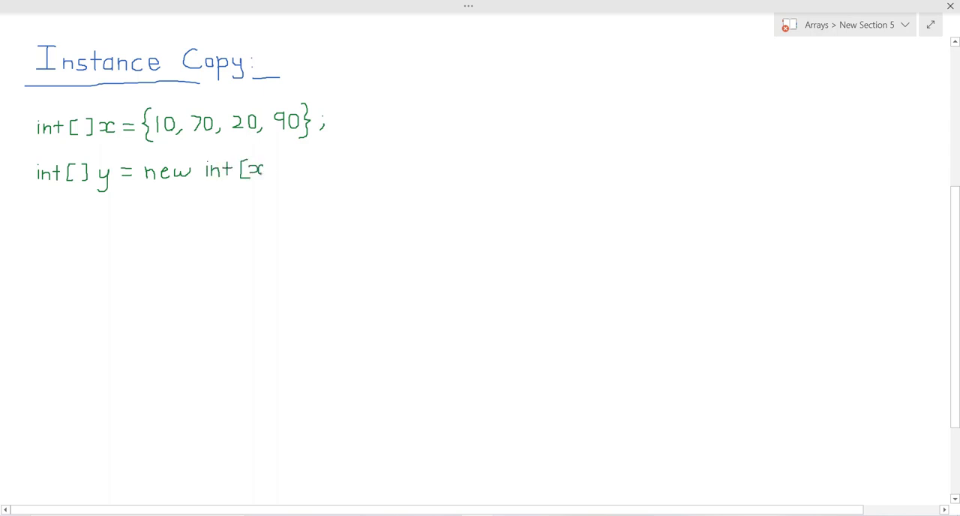
{"action": "type", "text": ".length];"}
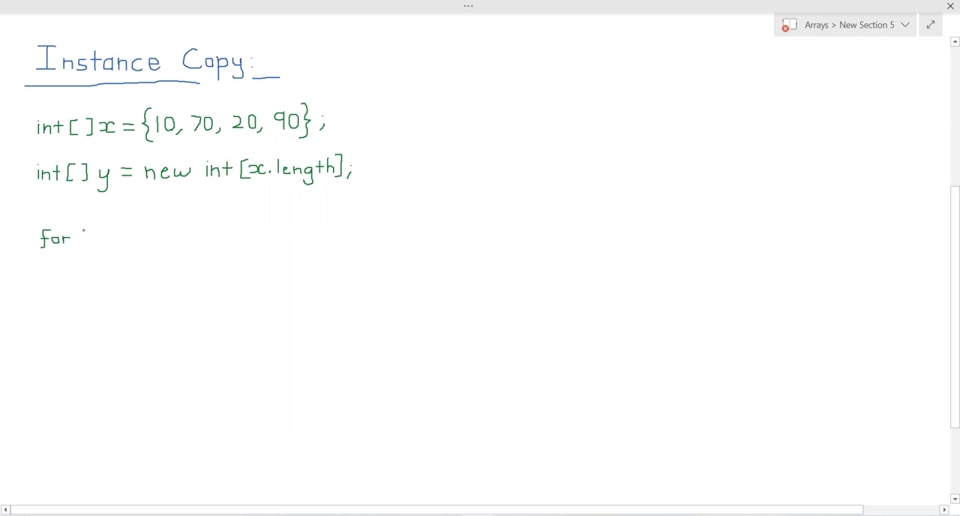
- Ink the for loop y[i] = x[i]; and draw x pointing to its own array
{"action": "type", "text": "(int i = 0; i < y.length; i++) {"}
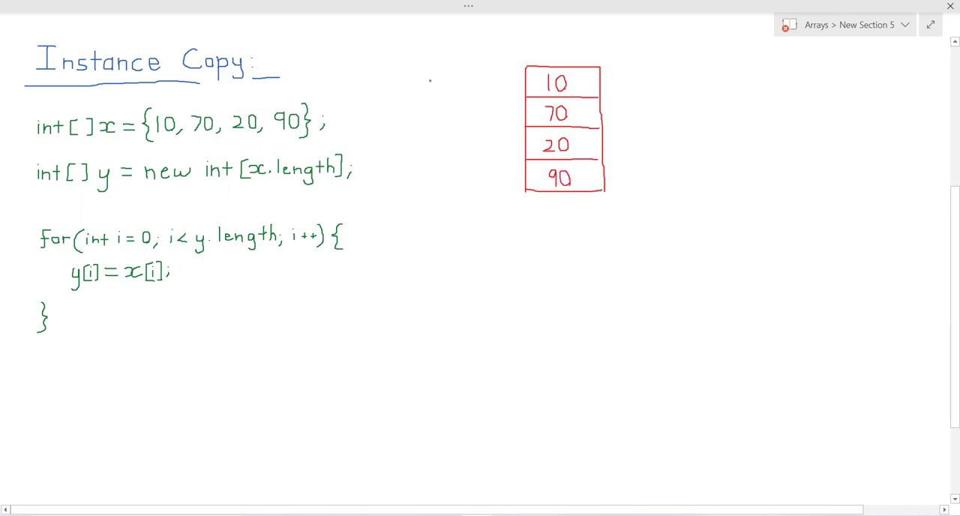
{"action": "left_click_drag", "start_coordinate": [447, 78], "coordinate": [518, 78]}
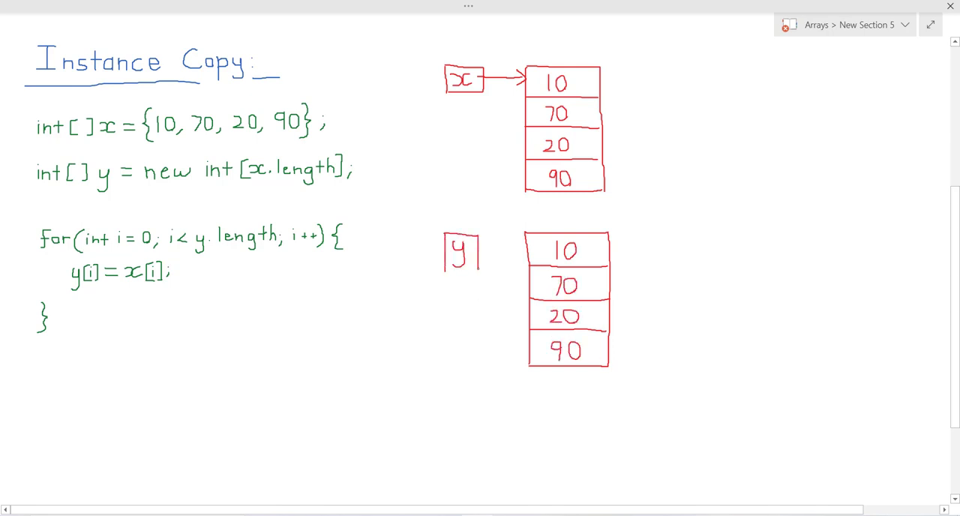
{"action": "scroll", "scroll_direction": "down", "scroll_amount": 3}
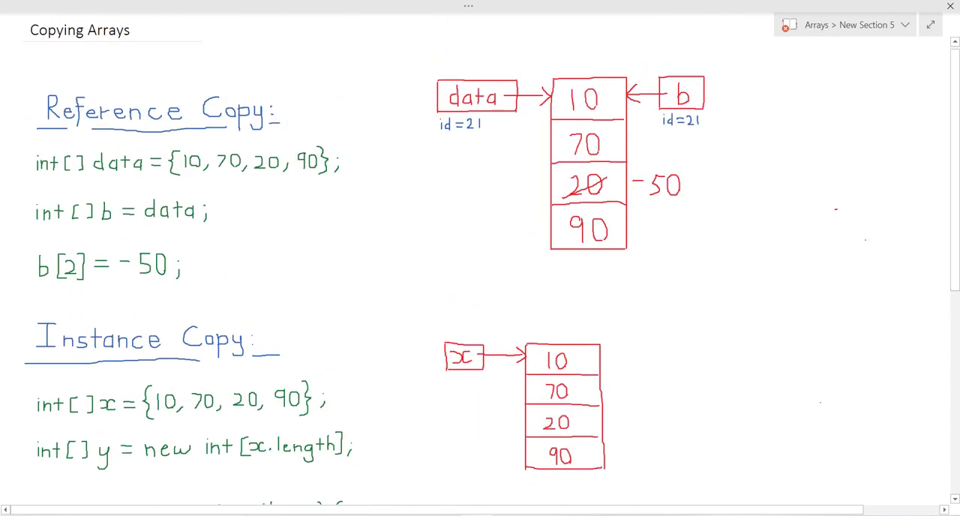
{"action": "scroll", "scroll_direction": "down", "scroll_amount": 3}
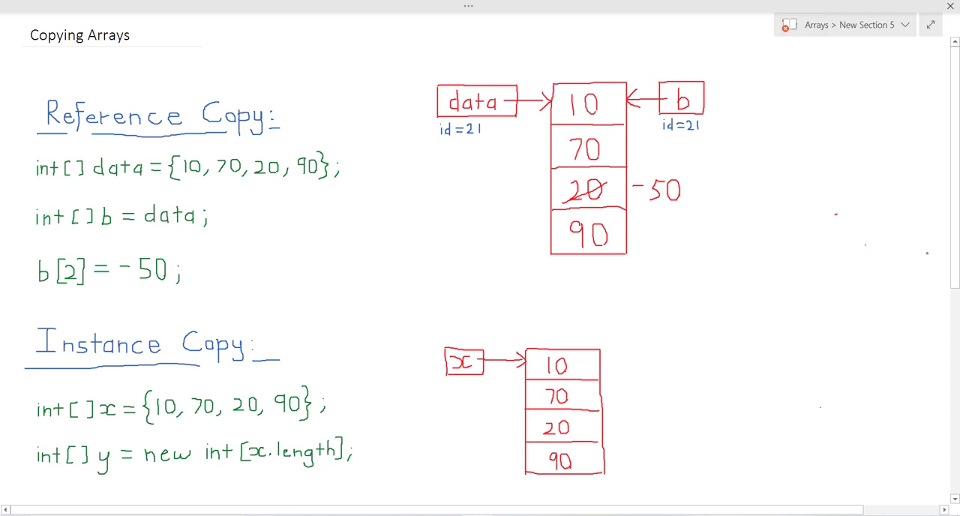
{"action": "scroll", "scroll_direction": "down", "scroll_amount": 3}
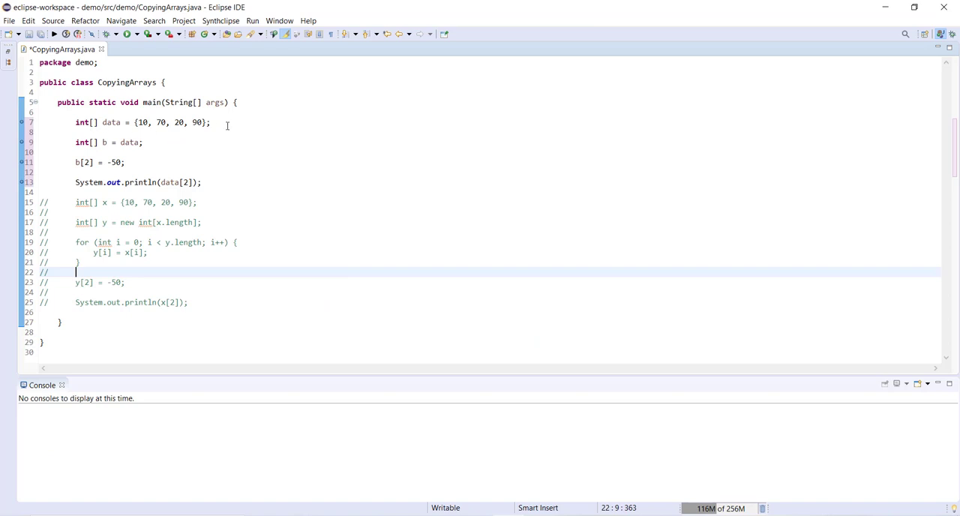
{"action": "mouse_move", "coordinate": [185, 136]}
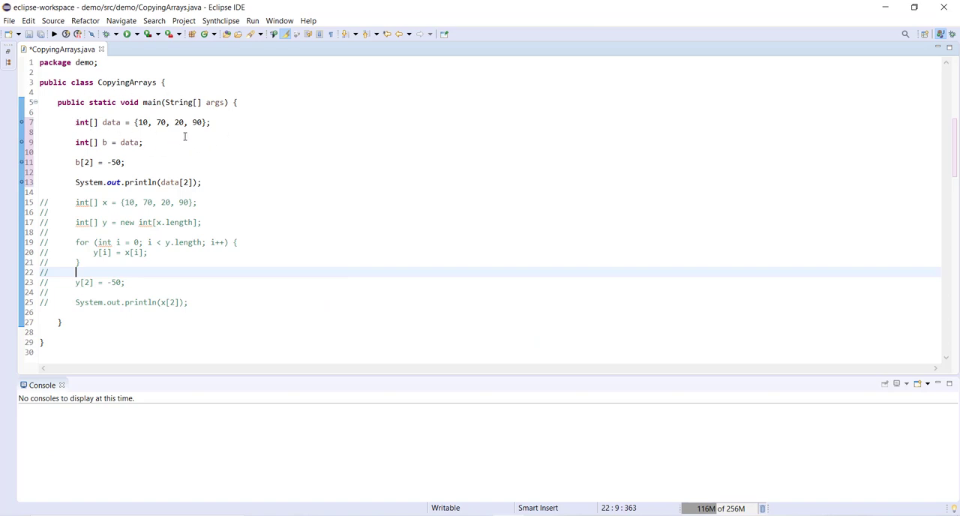
{"action": "mouse_move", "coordinate": [105, 150]}
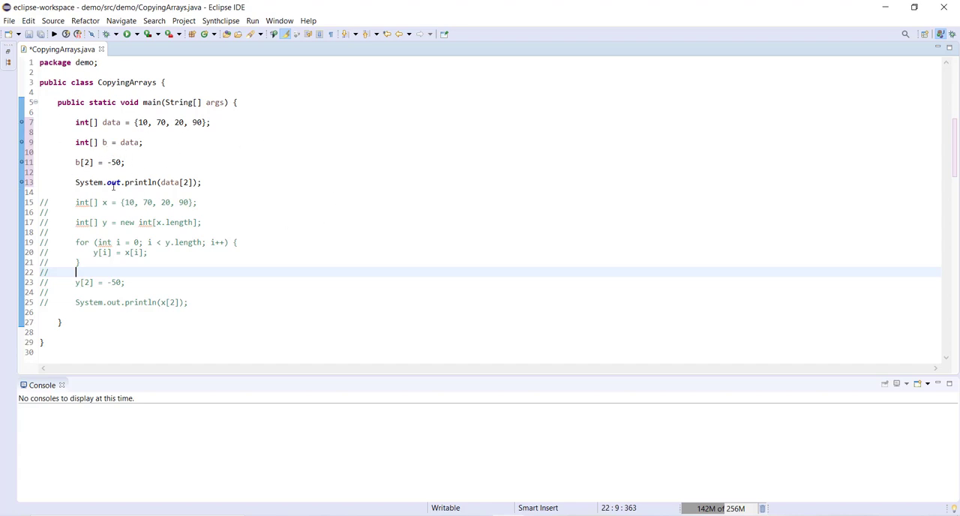
{"action": "mouse_move", "coordinate": [105, 33]}
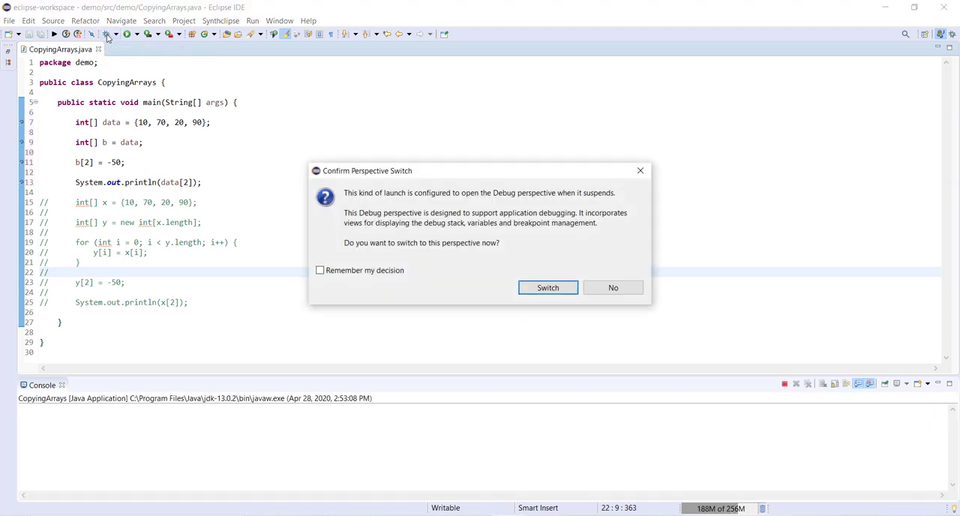
- Switch to the Debug perspective and expand data and b in Variables
{"action": "left_click", "coordinate": [547, 288]}
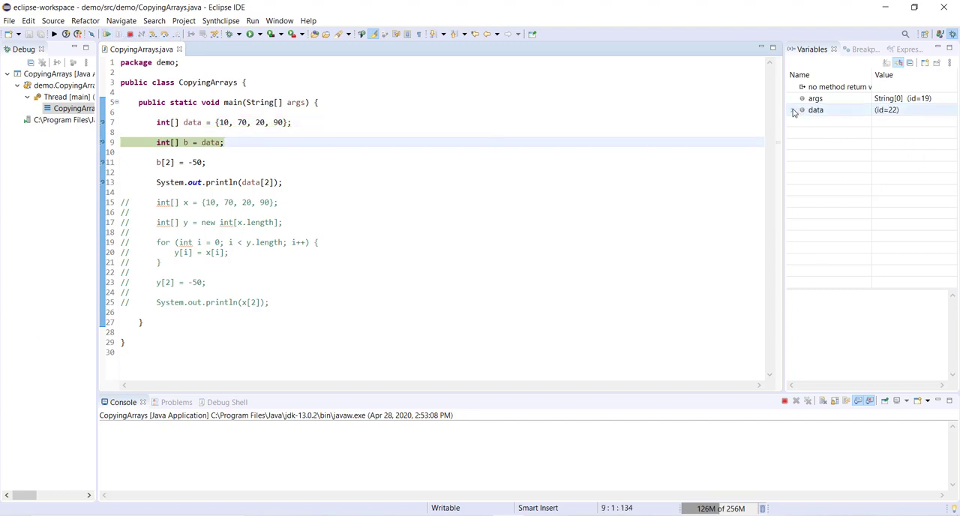
{"action": "left_click", "coordinate": [801, 109]}
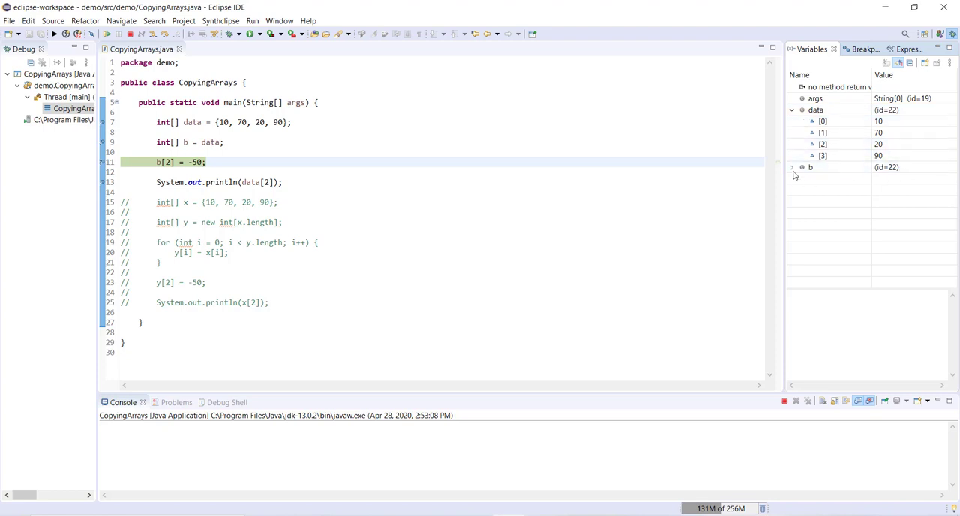
{"action": "left_click", "coordinate": [792, 168]}
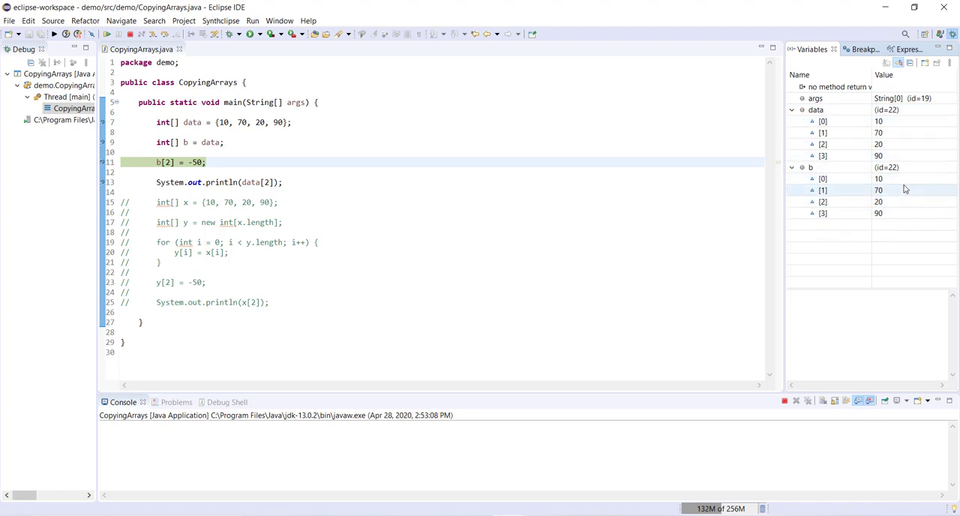
- Step over b[2] = -50 so both arrays show -50, then resume to completion
{"action": "left_click", "coordinate": [822, 201]}
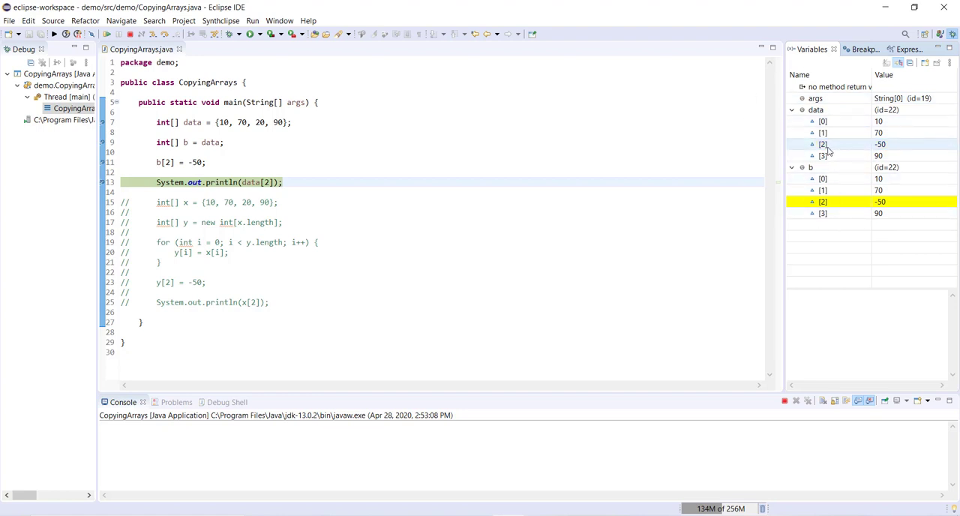
{"action": "mouse_move", "coordinate": [888, 153]}
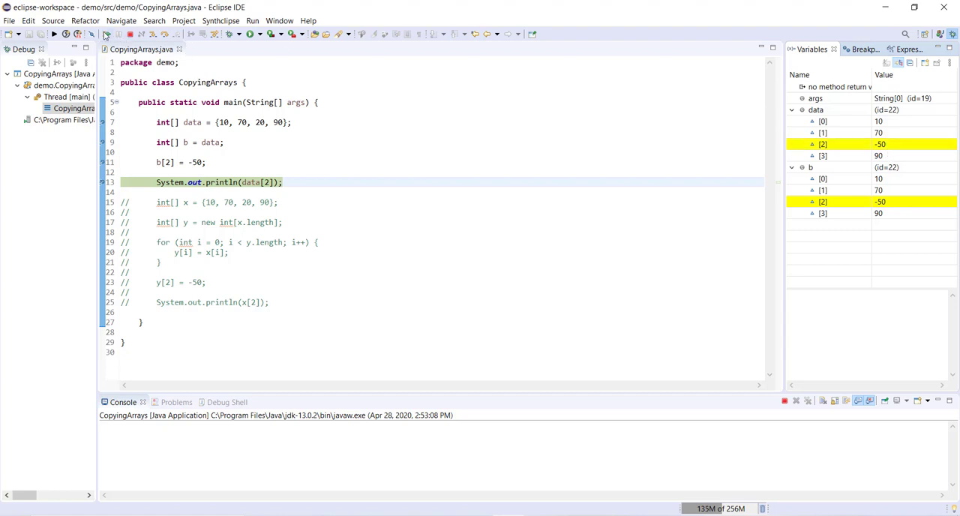
{"action": "left_click", "coordinate": [66, 33]}
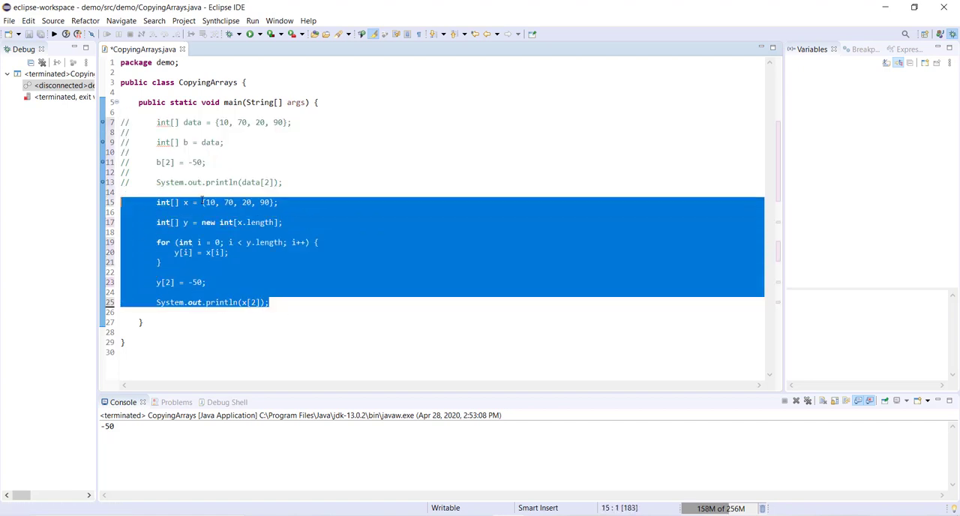
- Clear the selection after toggling comments to activate the x/y example
{"action": "left_click", "coordinate": [270, 201]}
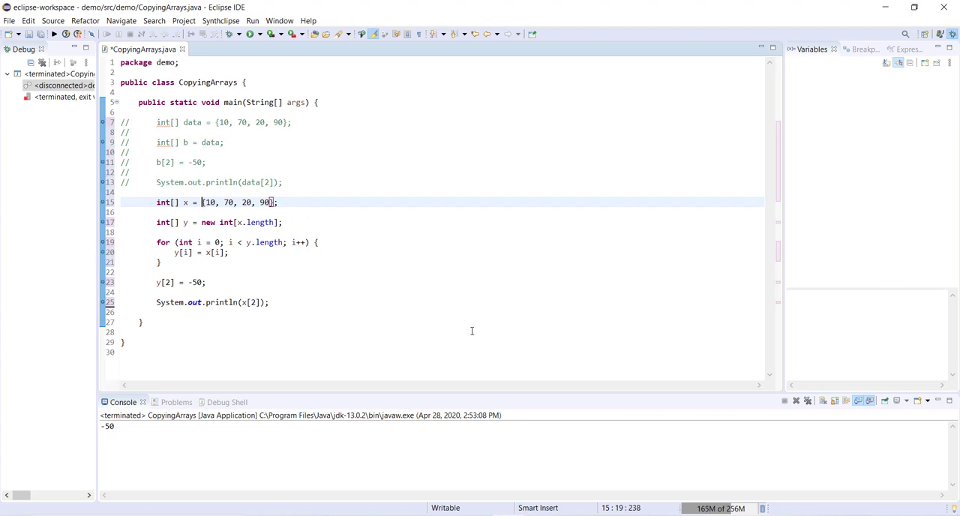
{"action": "mouse_move", "coordinate": [264, 287]}
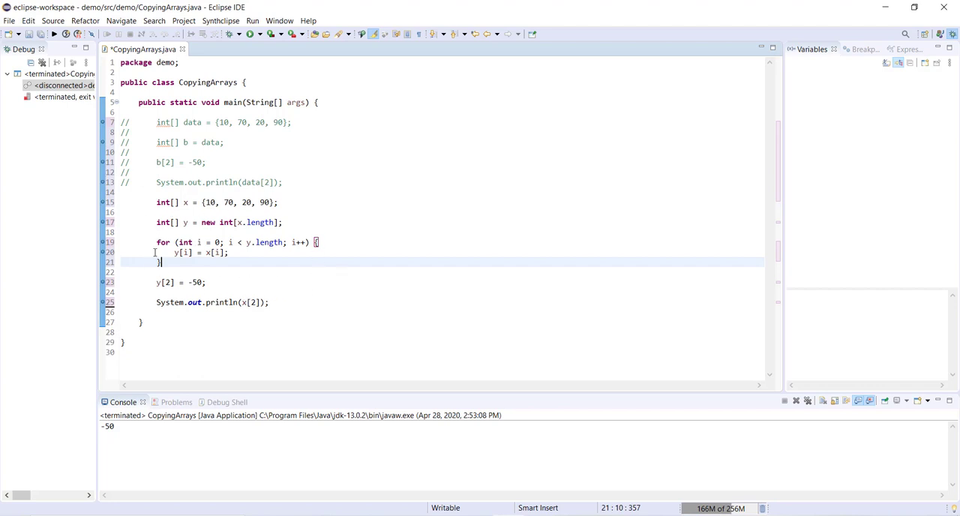
{"action": "mouse_move", "coordinate": [204, 373]}
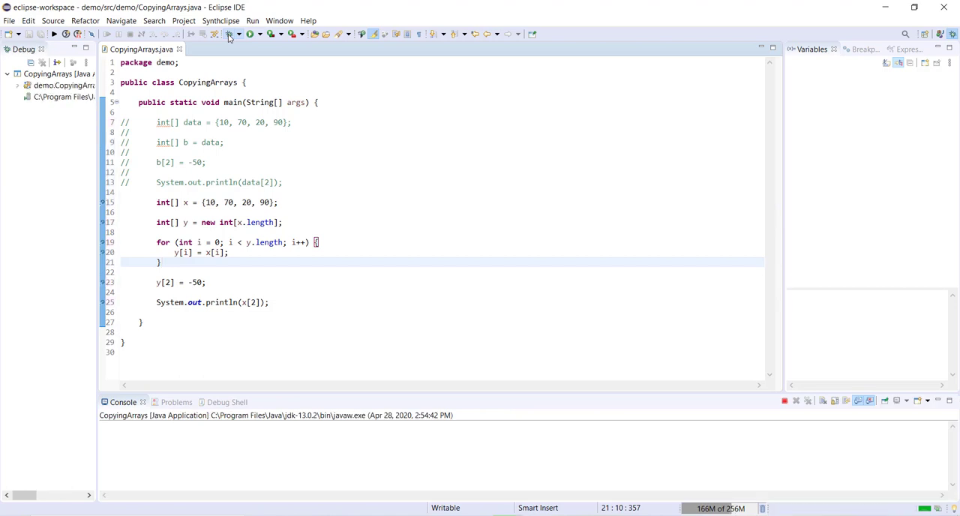
- Step over creating x and empty y, expanding both in Variables
{"action": "left_click", "coordinate": [105, 34]}
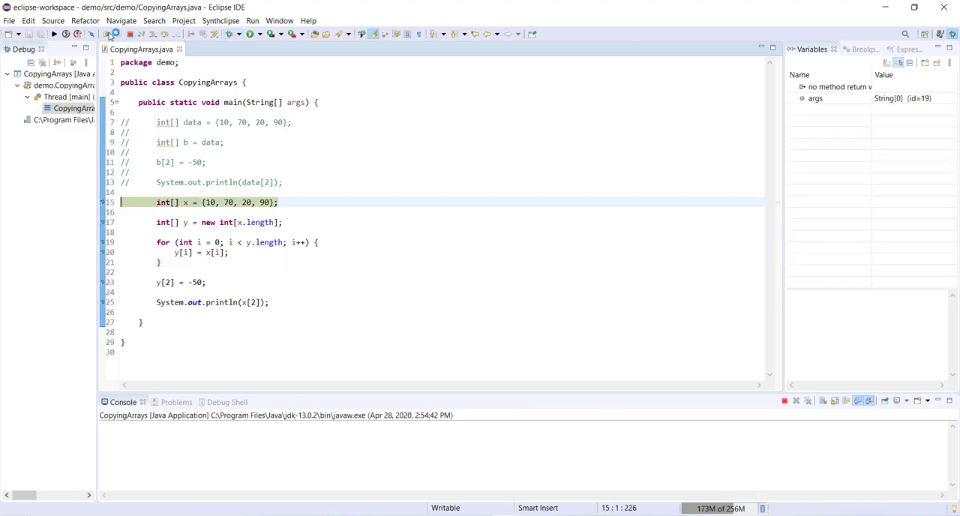
{"action": "left_click", "coordinate": [141, 33]}
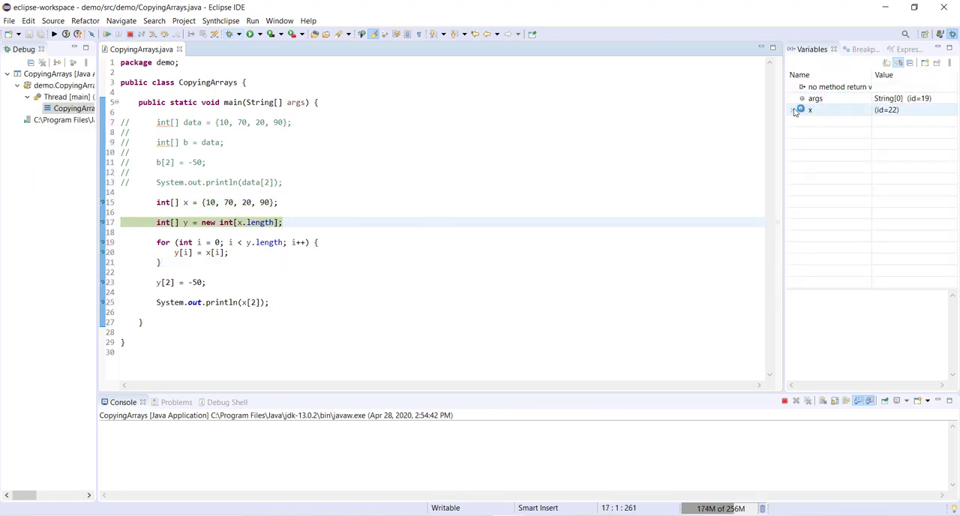
{"action": "left_click", "coordinate": [794, 109]}
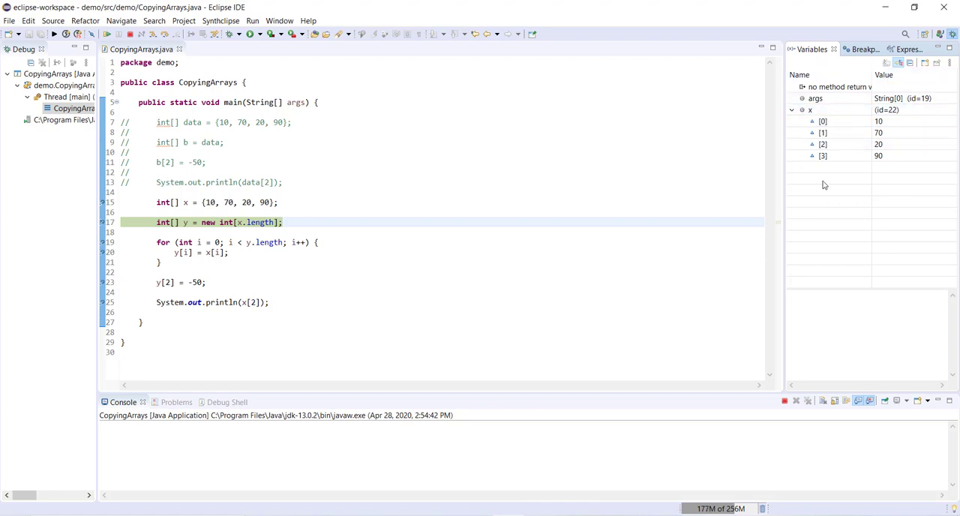
{"action": "left_click", "coordinate": [108, 35]}
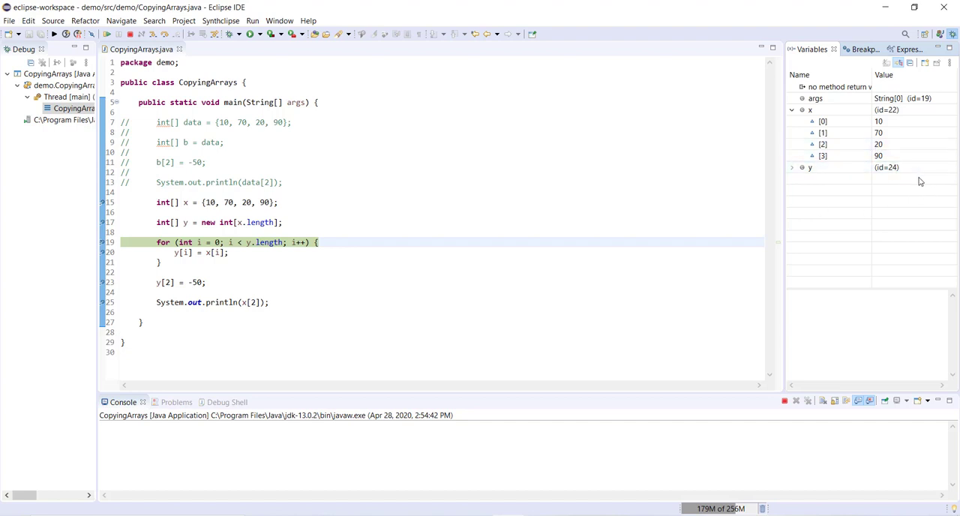
{"action": "left_click", "coordinate": [792, 168]}
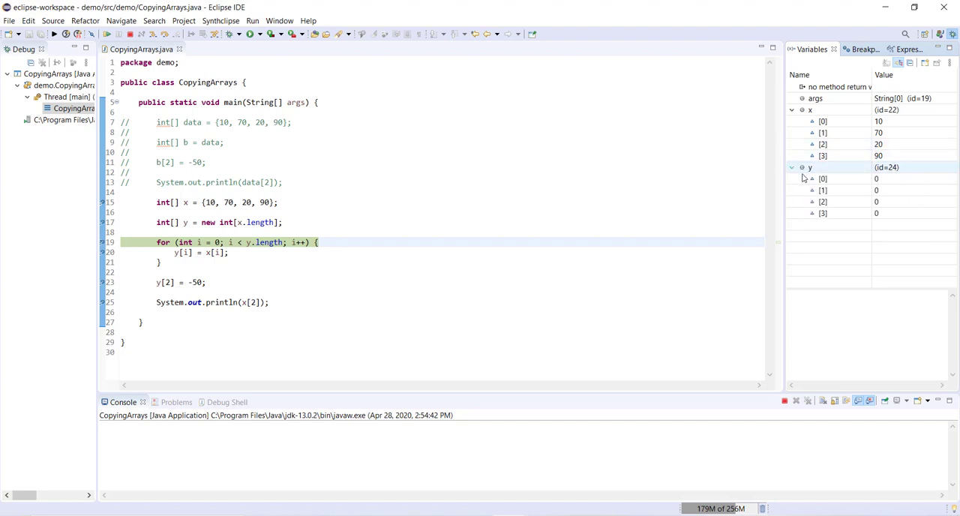
- Step through the copy loop until y holds 10, 70, 20, 90, then resume
{"action": "left_click", "coordinate": [822, 213]}
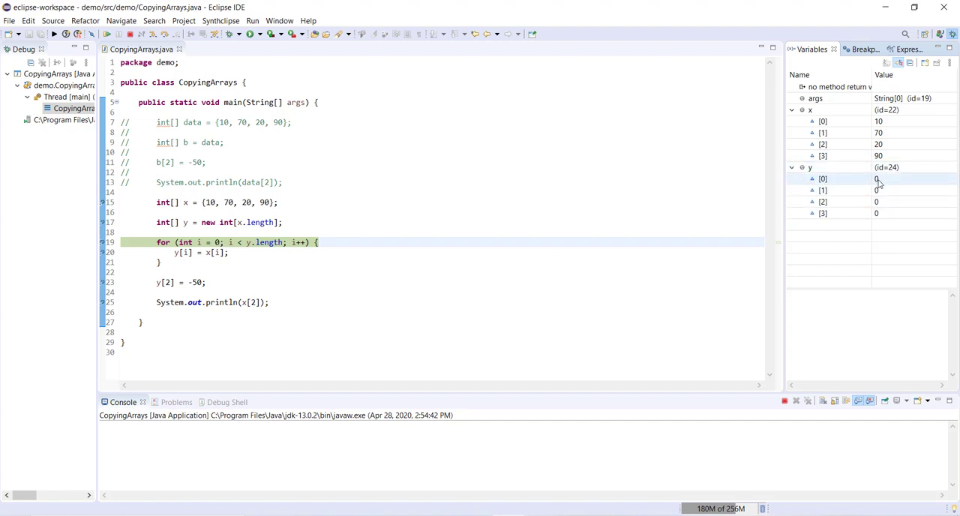
{"action": "left_click", "coordinate": [822, 213]}
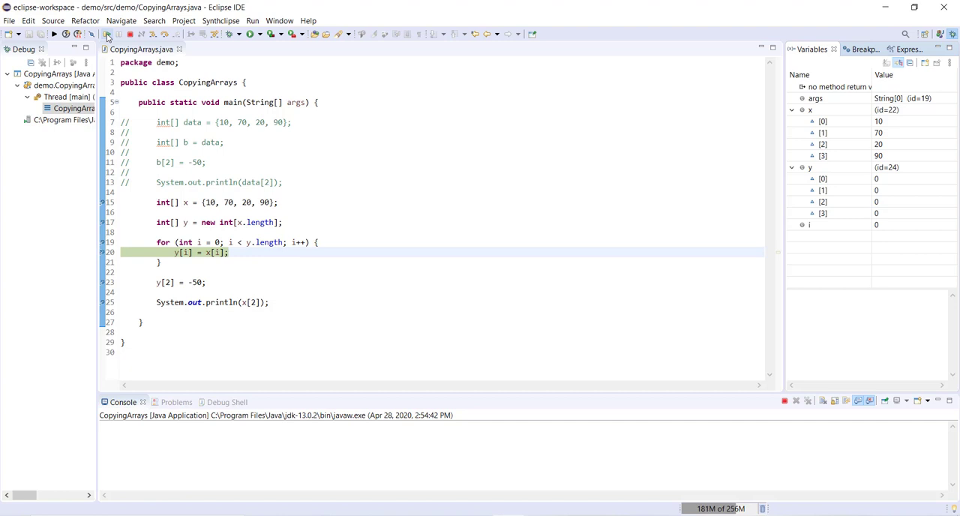
{"action": "left_click", "coordinate": [107, 33]}
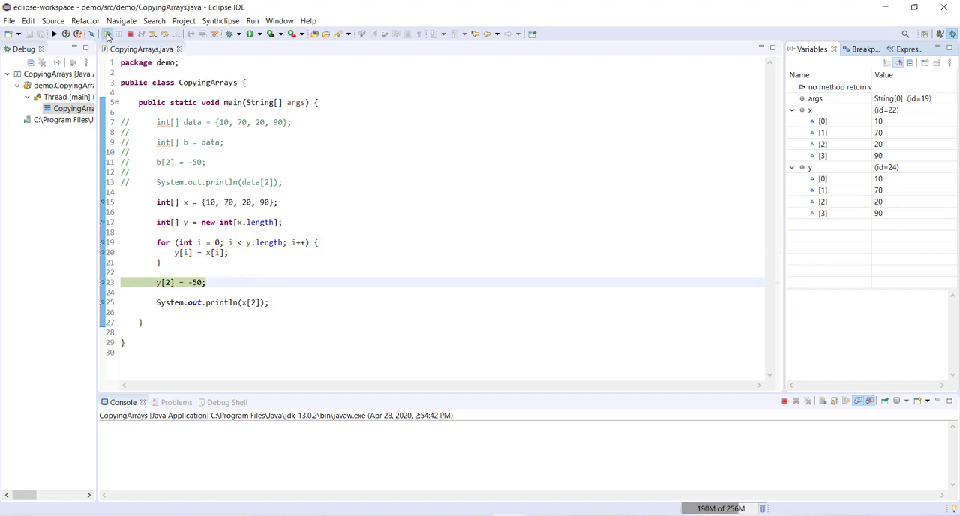
{"action": "left_click", "coordinate": [78, 33]}
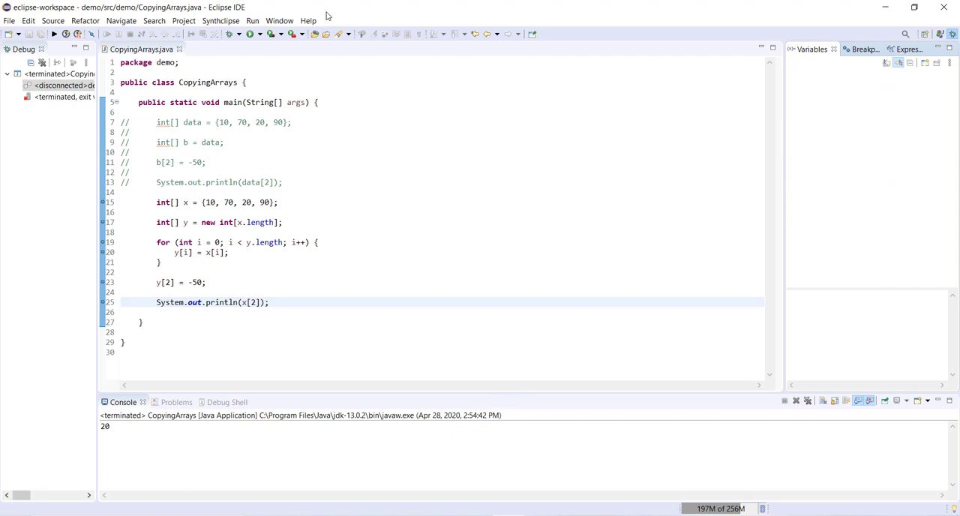
{"action": "mouse_move", "coordinate": [17, 161]}
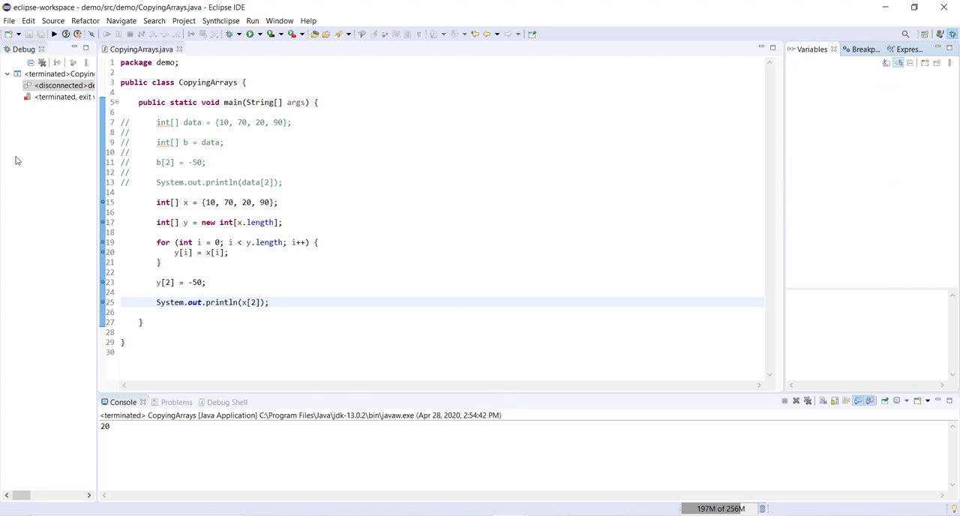
{"action": "mouse_move", "coordinate": [381, 402]}
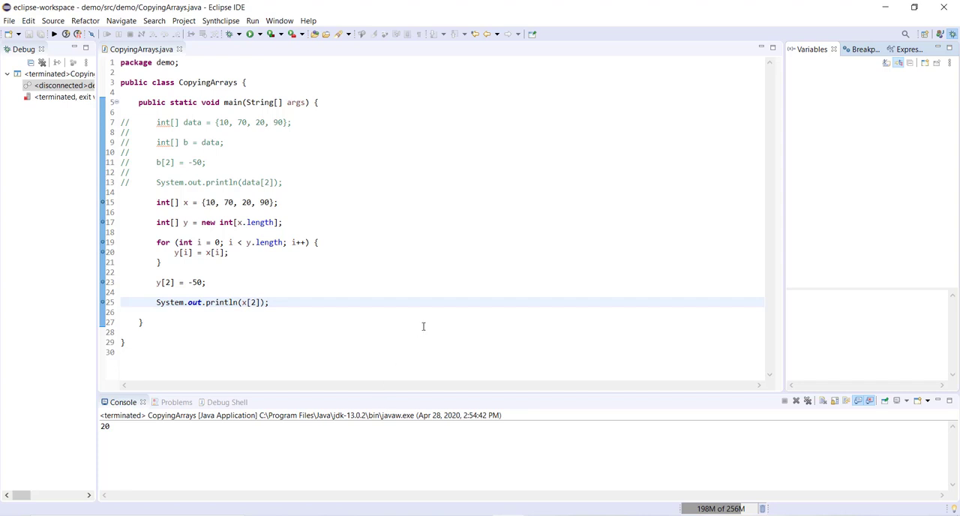
{"action": "mouse_move", "coordinate": [339, 237]}
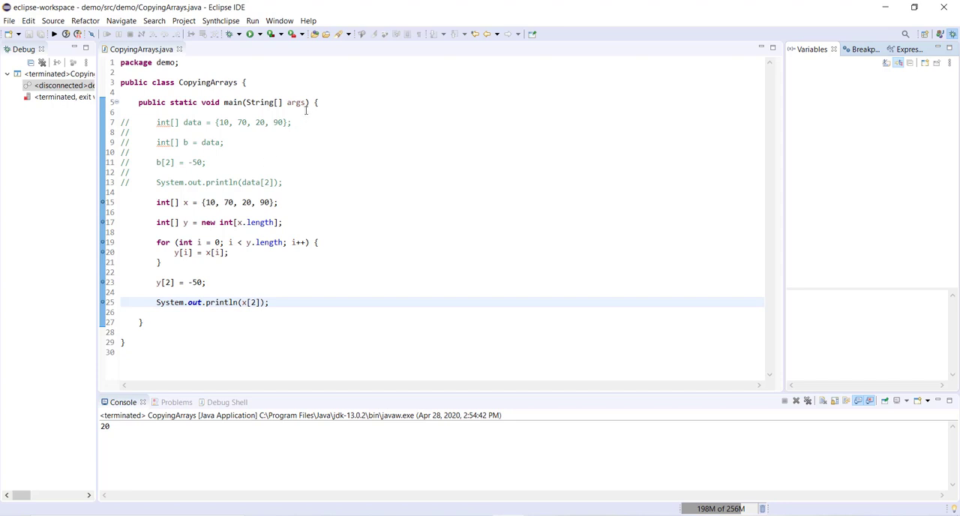
{"action": "mouse_move", "coordinate": [549, 201]}
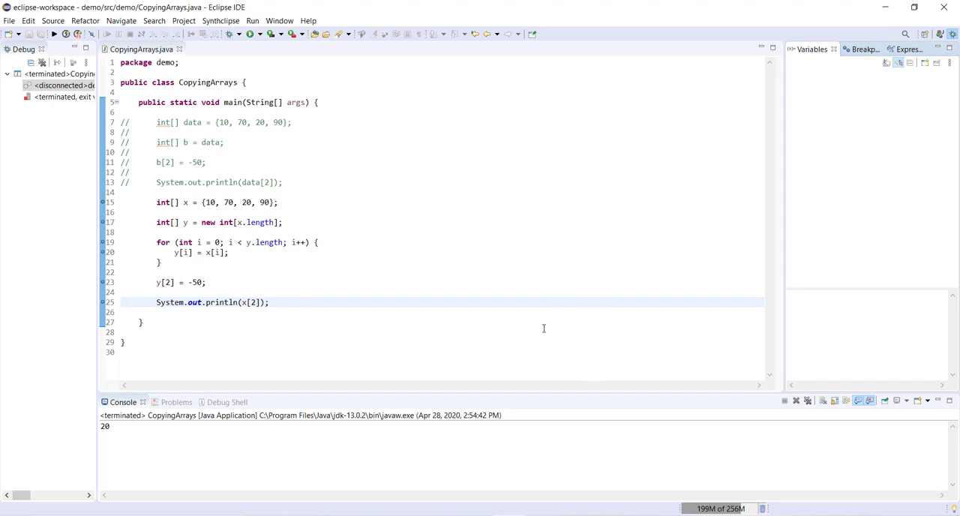
{"action": "mouse_move", "coordinate": [539, 321]}
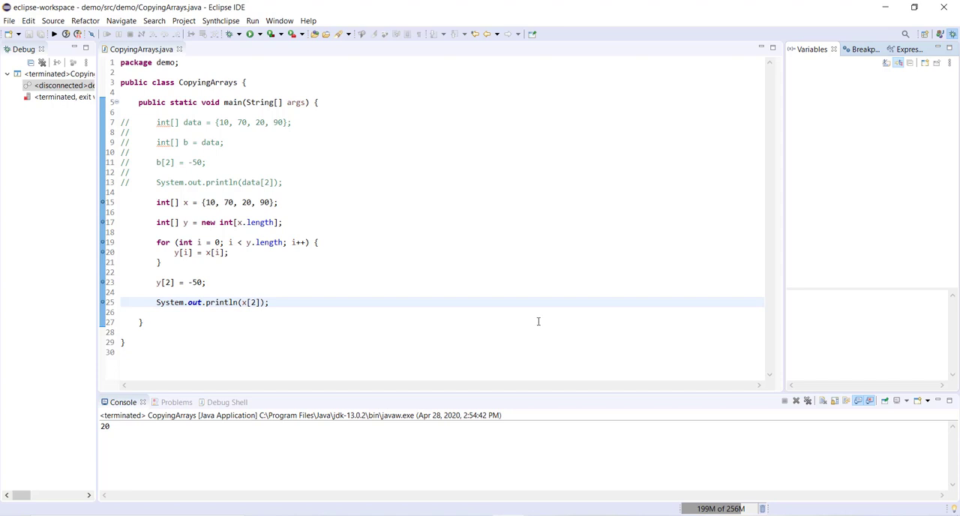
{"action": "mouse_move", "coordinate": [516, 307]}
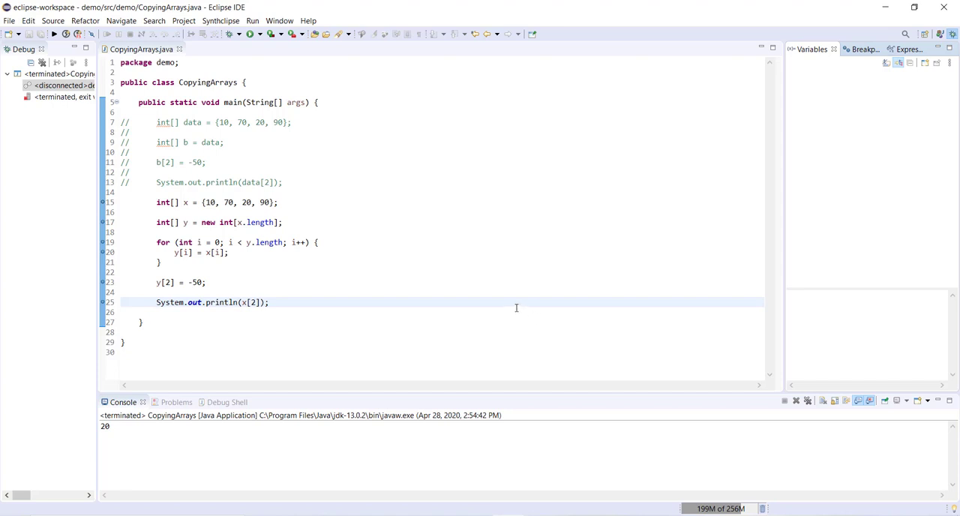